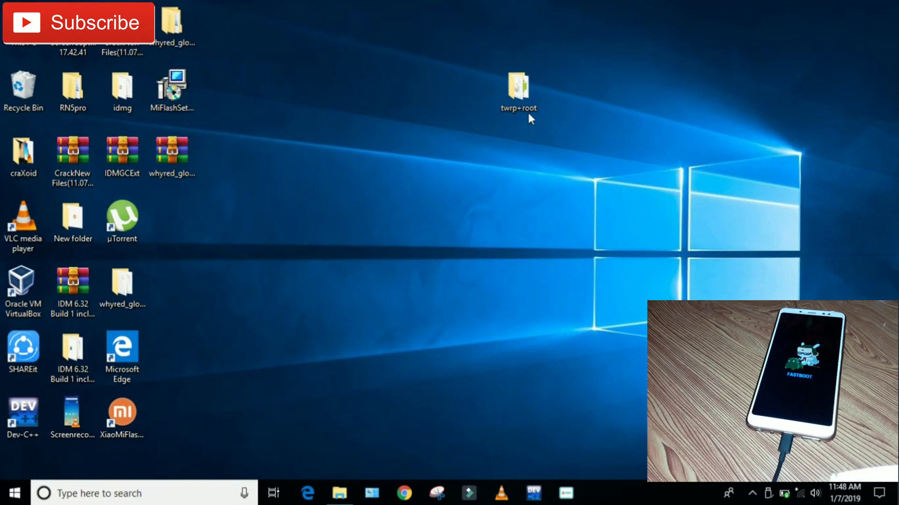
Open the twrp+root folder and bring up actions for the adb-setup-1.3 file
{"action": "left_click", "coordinate": [517, 90]}
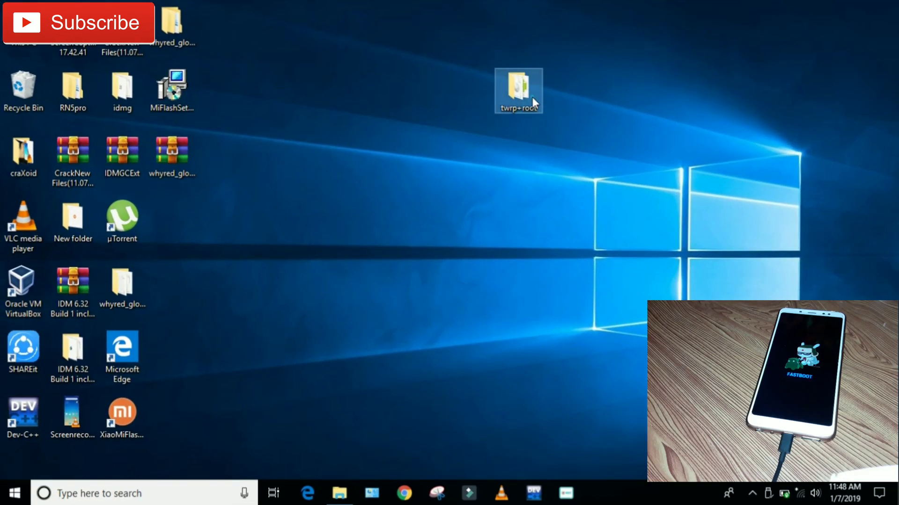
{"action": "double_click", "coordinate": [517, 90]}
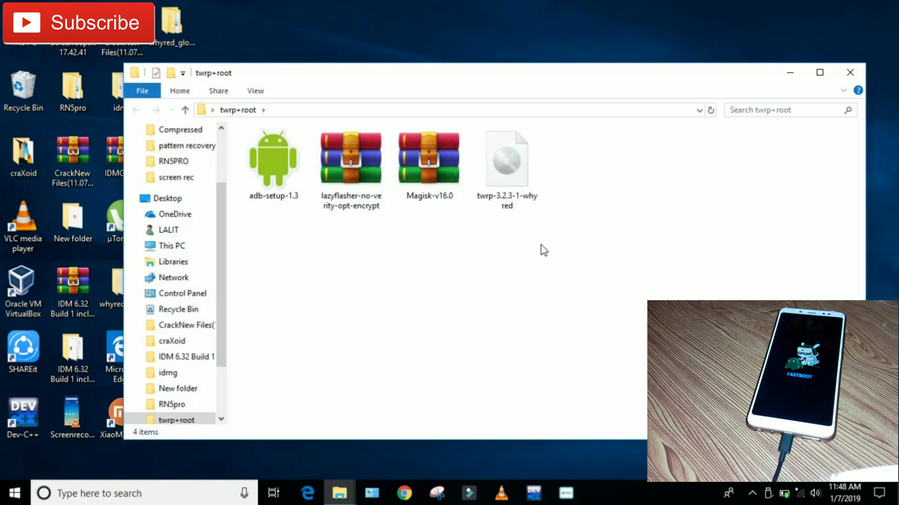
{"action": "key", "text": "ctrl+a"}
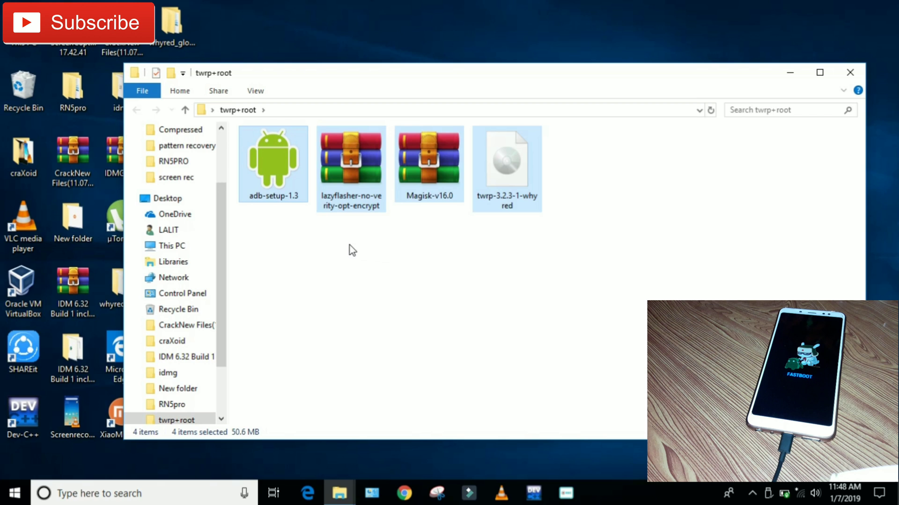
{"action": "left_click", "coordinate": [272, 158]}
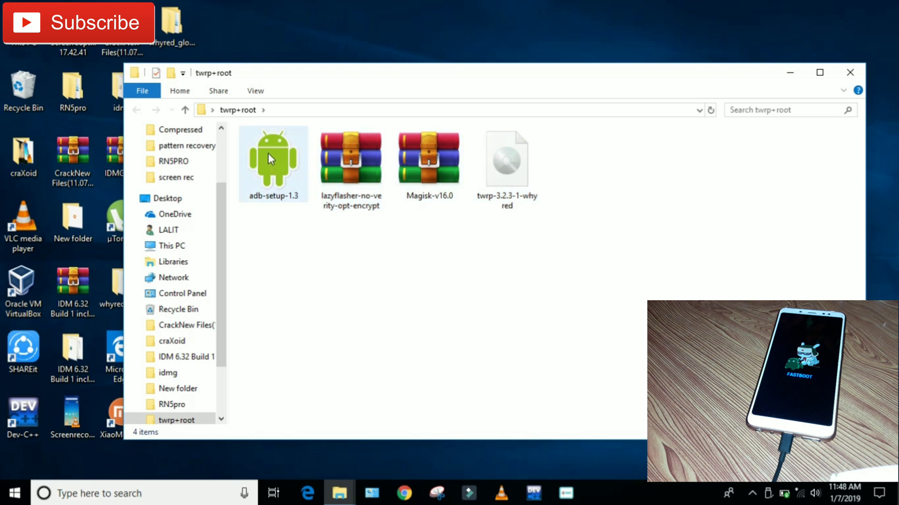
{"action": "mouse_move", "coordinate": [276, 171]}
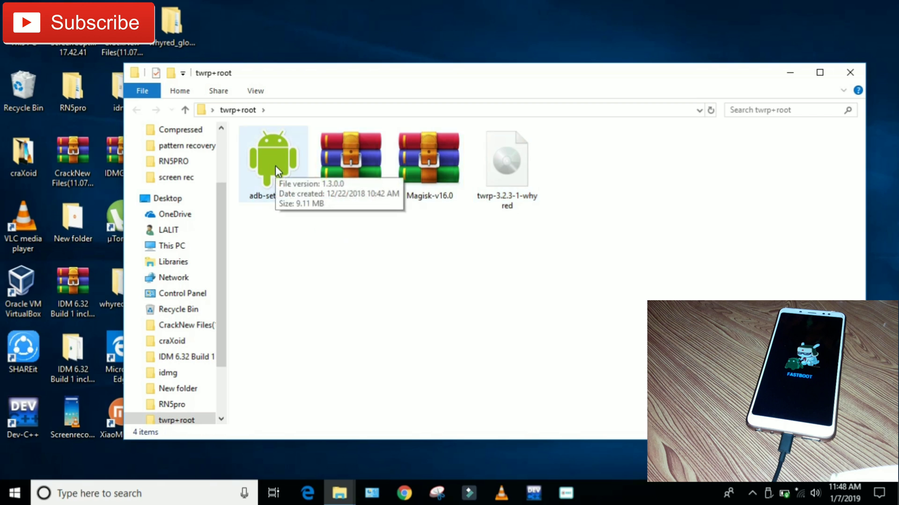
{"action": "right_click", "coordinate": [273, 158]}
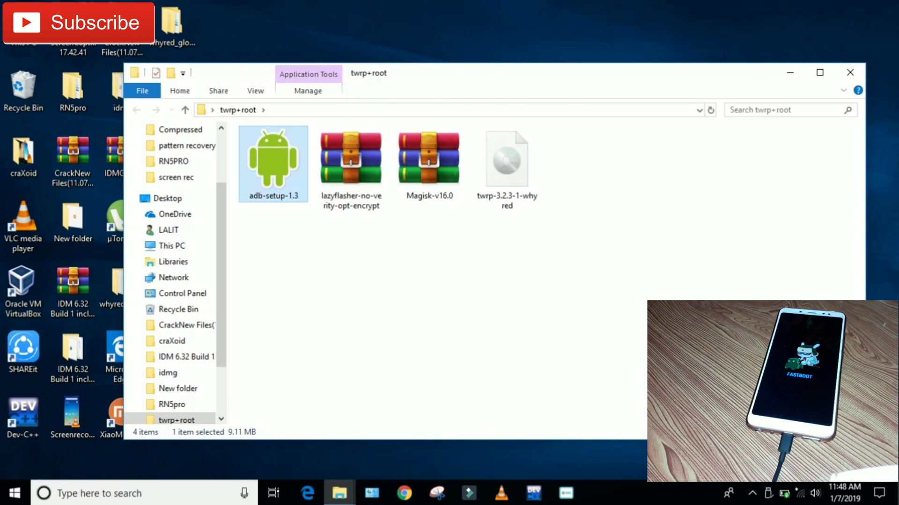
Run adb-setup-1.3, answering y for ADB, Fastboot and drivers, and finish the driver wizard
{"action": "double_click", "coordinate": [272, 163]}
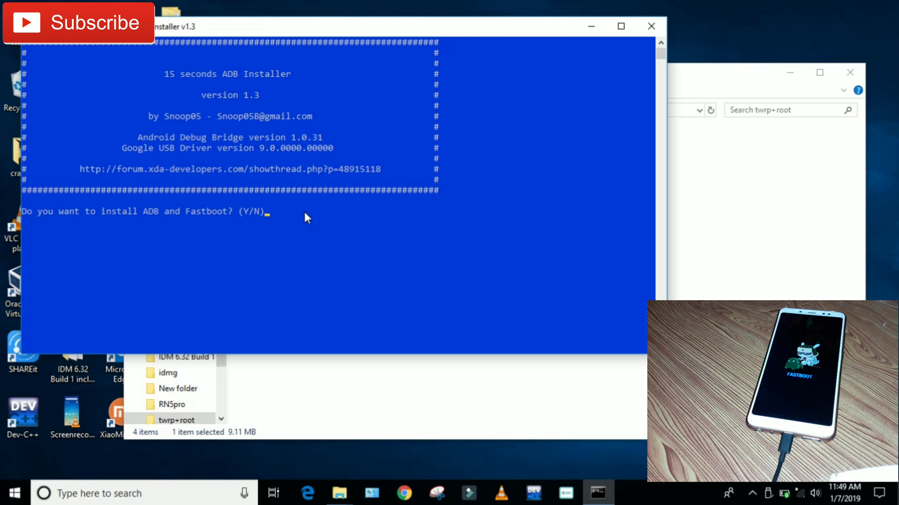
{"action": "type", "text": "y"}
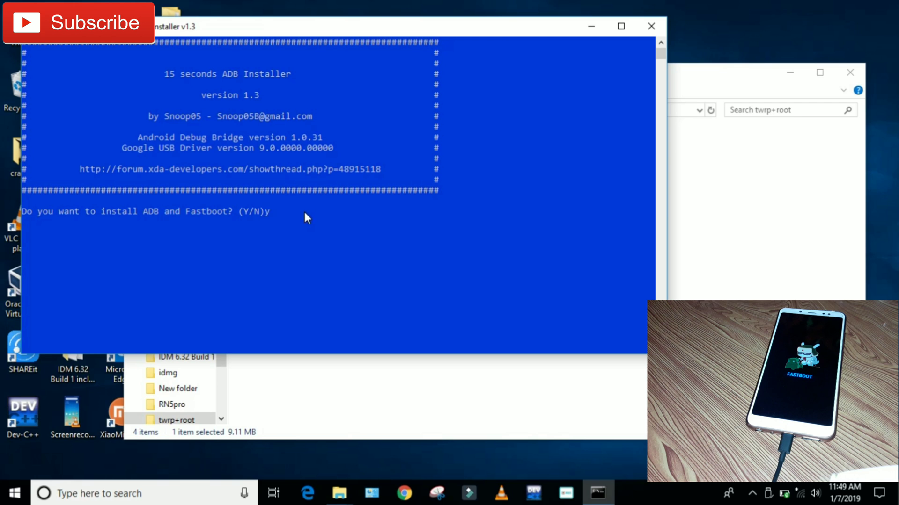
{"action": "key", "text": "enter"}
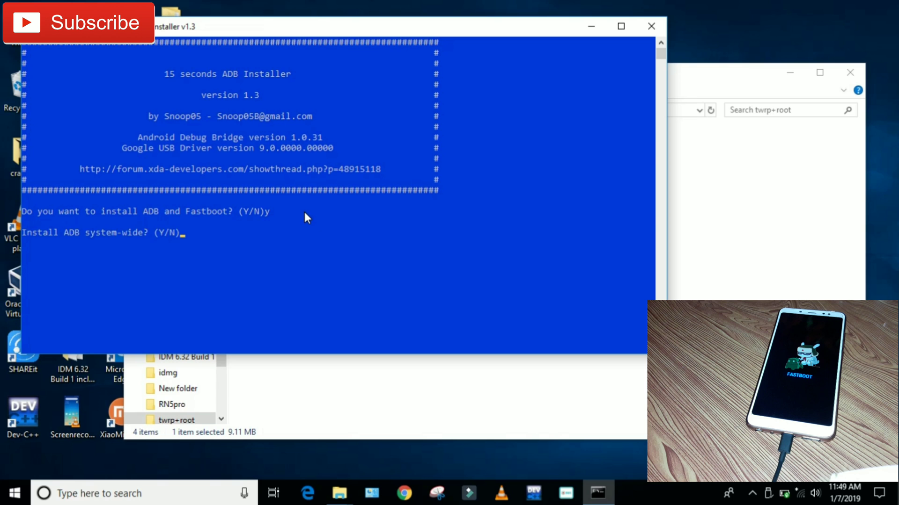
{"action": "type", "text": "y"}
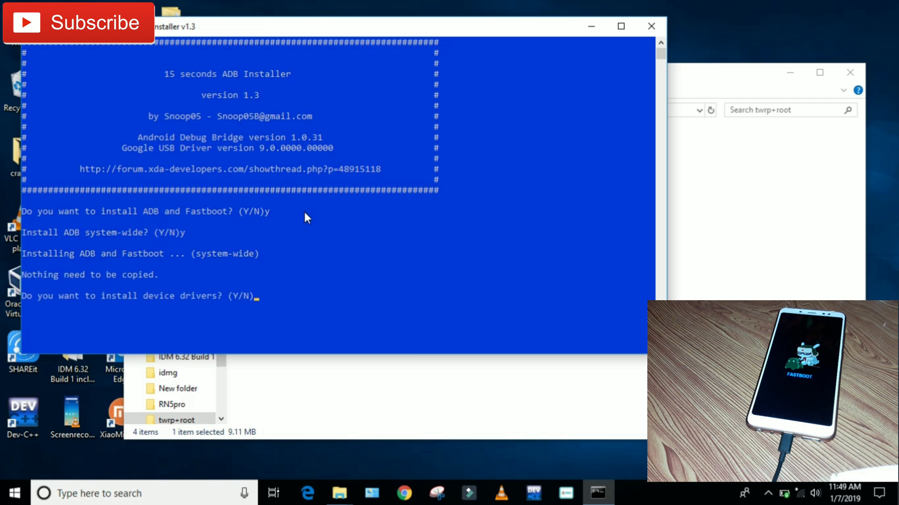
{"action": "type", "text": "y"}
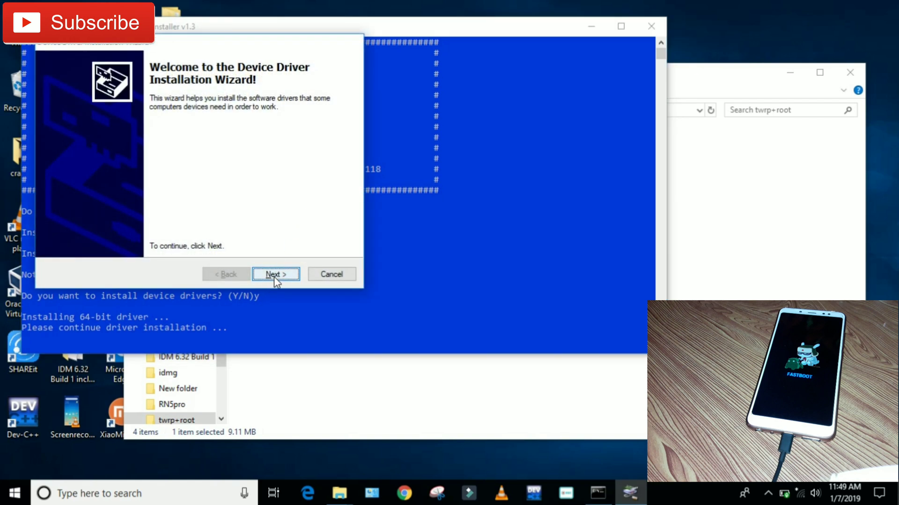
{"action": "left_click", "coordinate": [276, 274]}
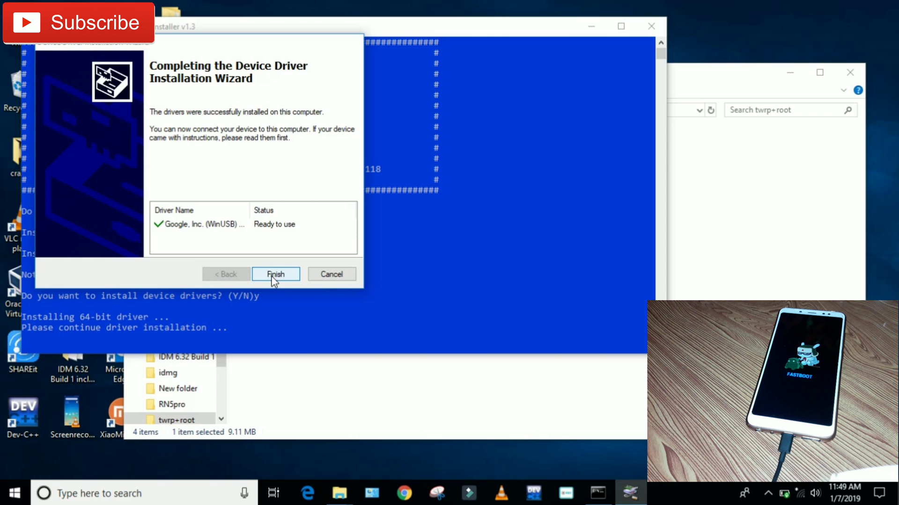
{"action": "left_click", "coordinate": [276, 273]}
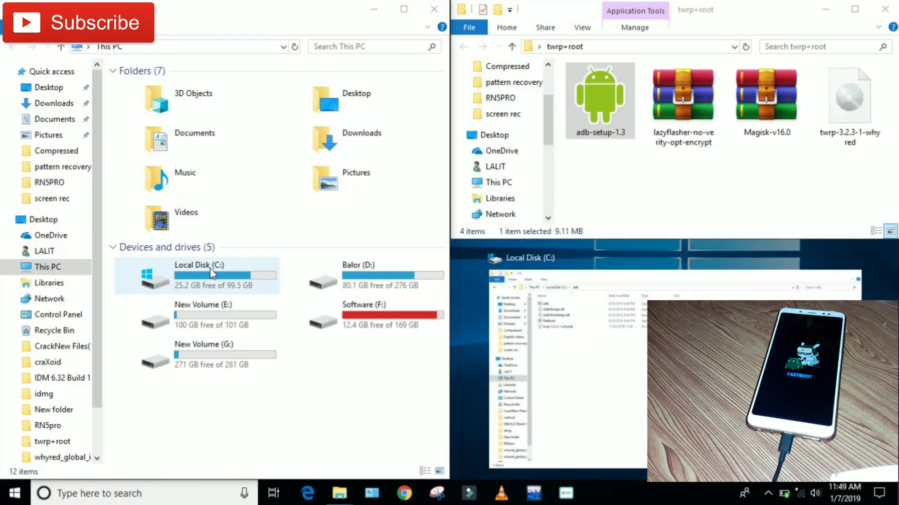
Open C:\adb and bring up copy actions for the TWRP image
{"action": "double_click", "coordinate": [198, 276]}
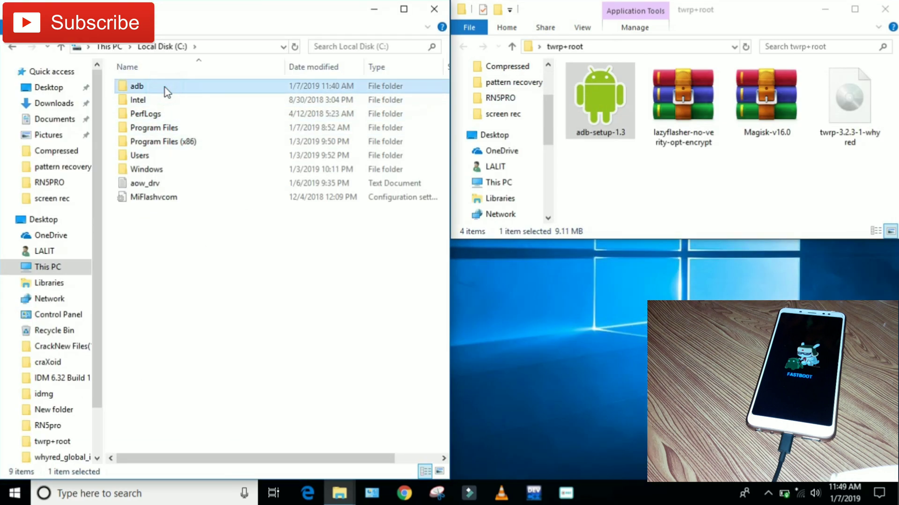
{"action": "double_click", "coordinate": [137, 86]}
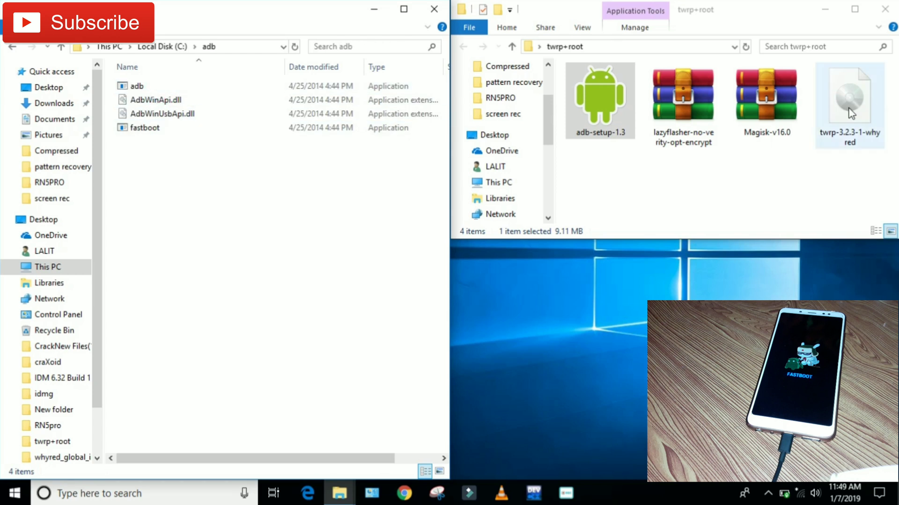
{"action": "left_click", "coordinate": [850, 100]}
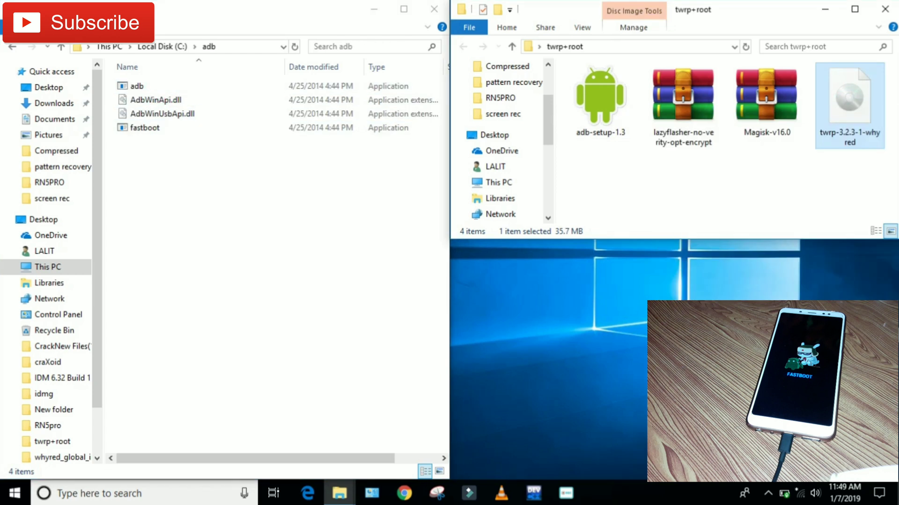
{"action": "right_click", "coordinate": [848, 102]}
{"action": "type", "text": "cmd"}
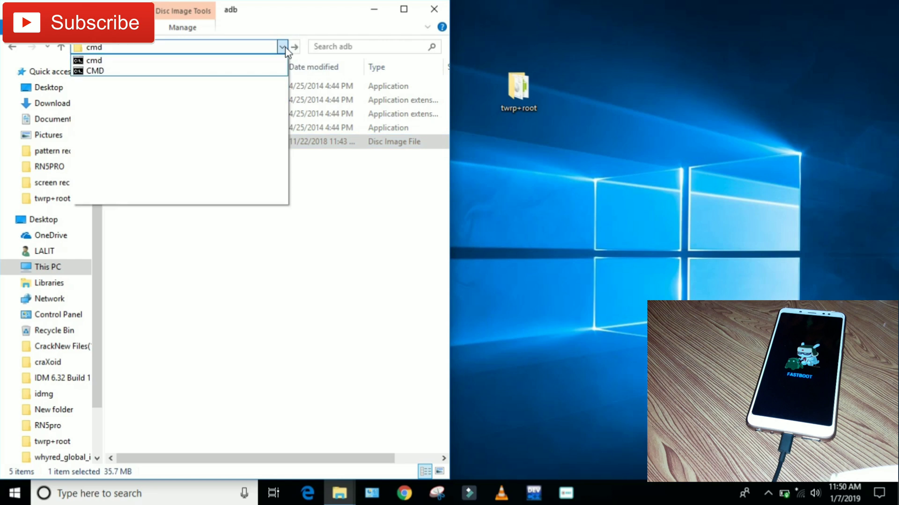
Open a Command Prompt in C:\adb and run 'fastboot devices'
{"action": "left_click", "coordinate": [90, 60]}
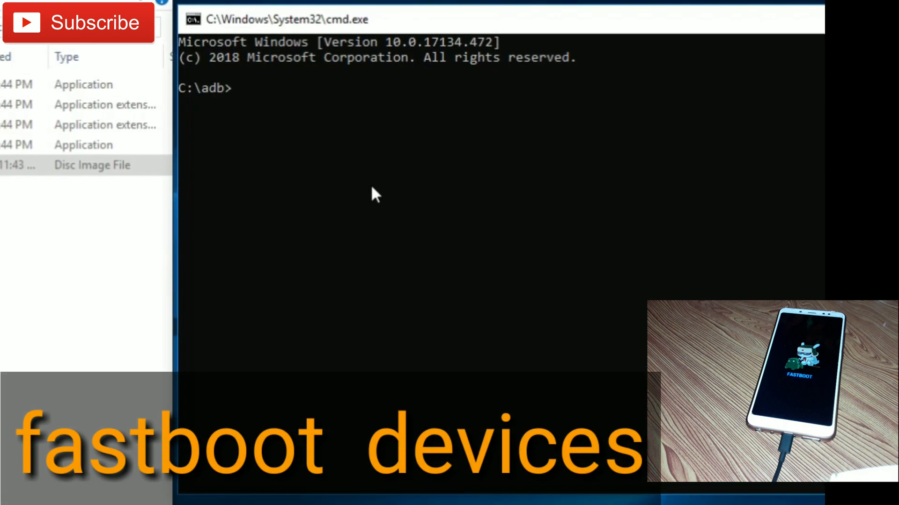
{"action": "type", "text": "fastboot de"}
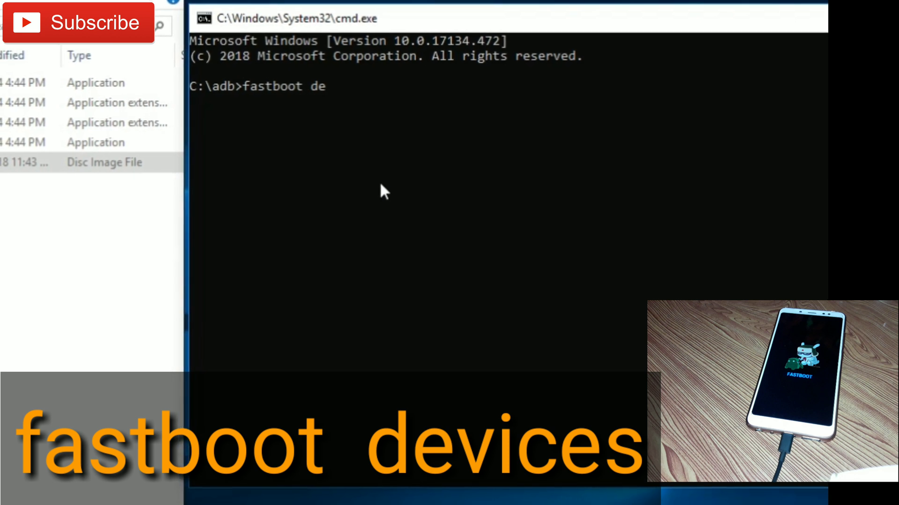
{"action": "type", "text": "vices"}
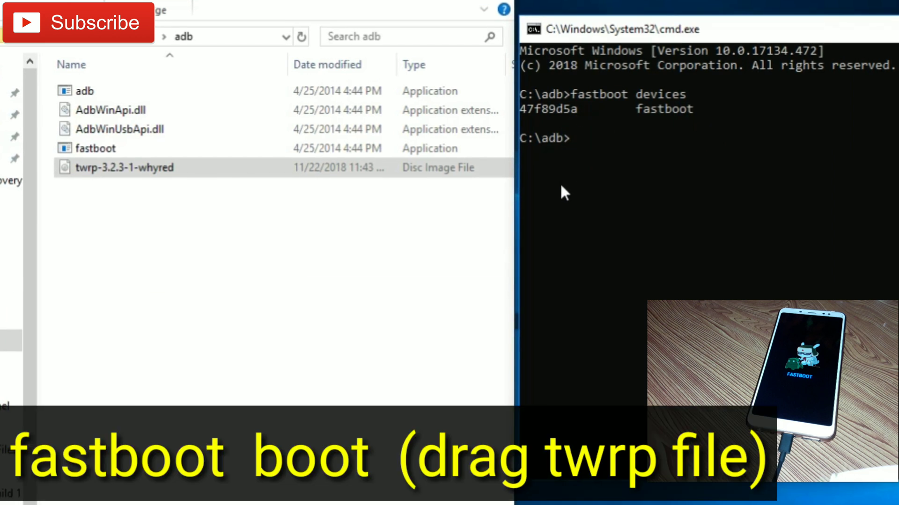
Boot twrp-3.2.3-1-whyred.img on the phone with 'fastboot boot' and the image path
{"action": "type", "text": "fast"}
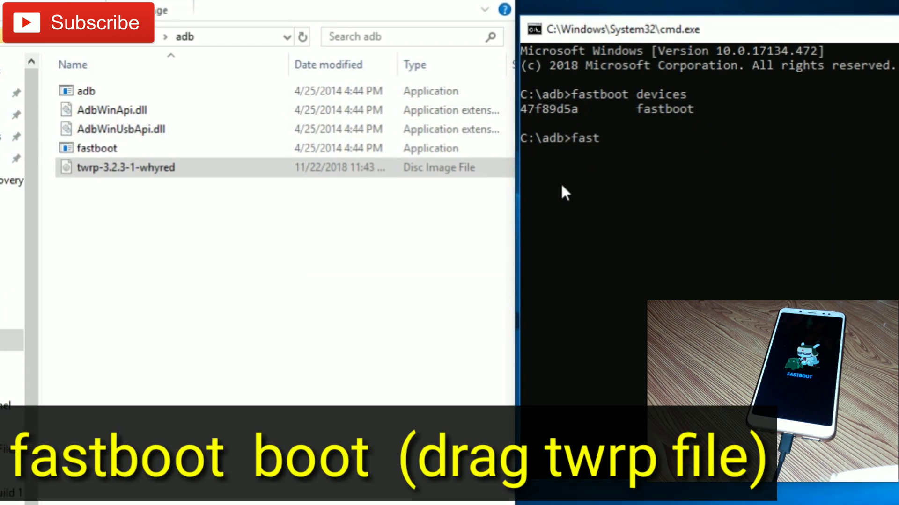
{"action": "type", "text": "boot"}
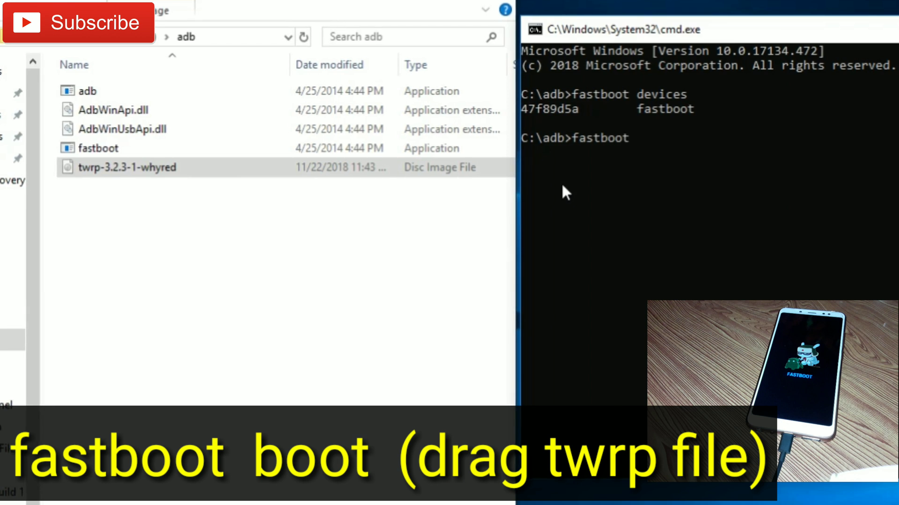
{"action": "type", "text": "boot"}
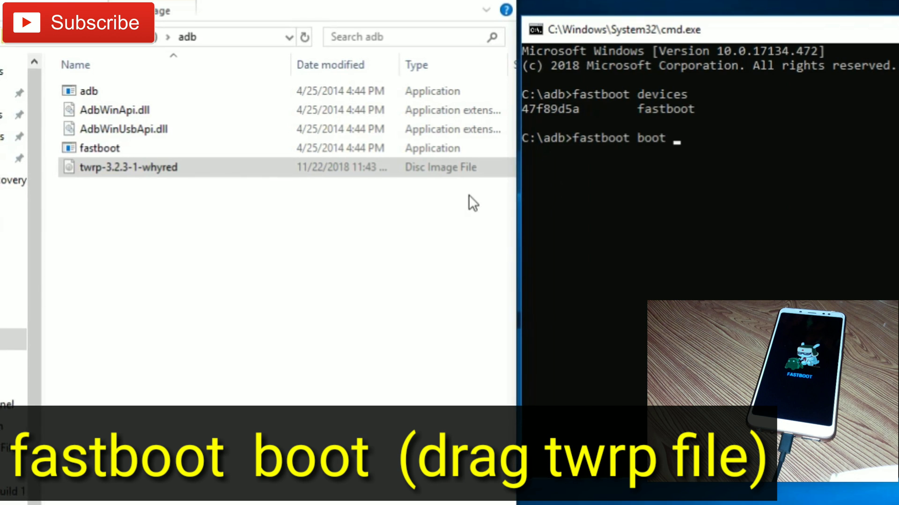
{"action": "left_click", "coordinate": [138, 166]}
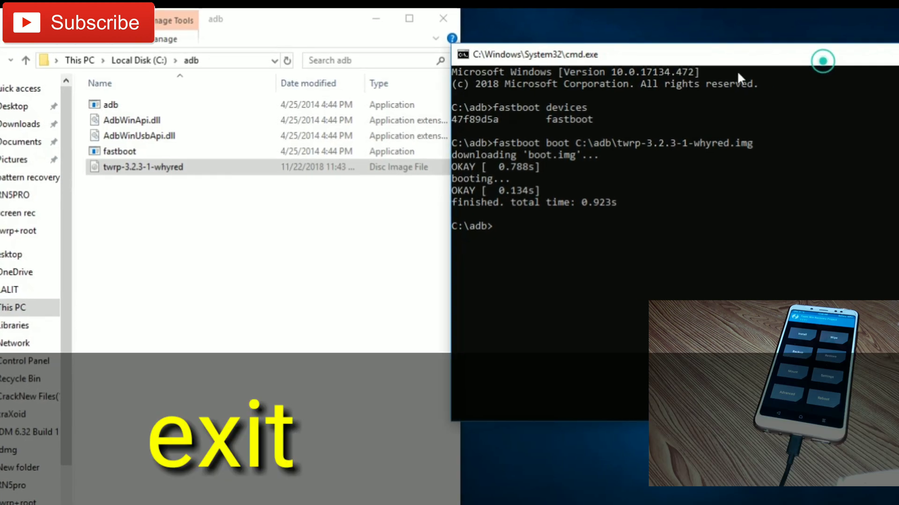
{"action": "type", "text": "e"}
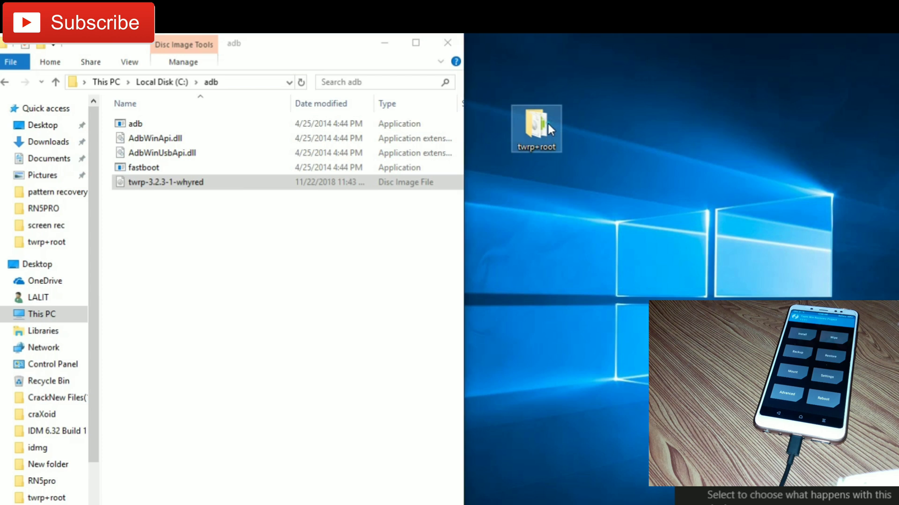
Open twrp+root and bring up actions for the lazyflasher, Magisk-v16.0 and TWRP files
{"action": "double_click", "coordinate": [535, 128]}
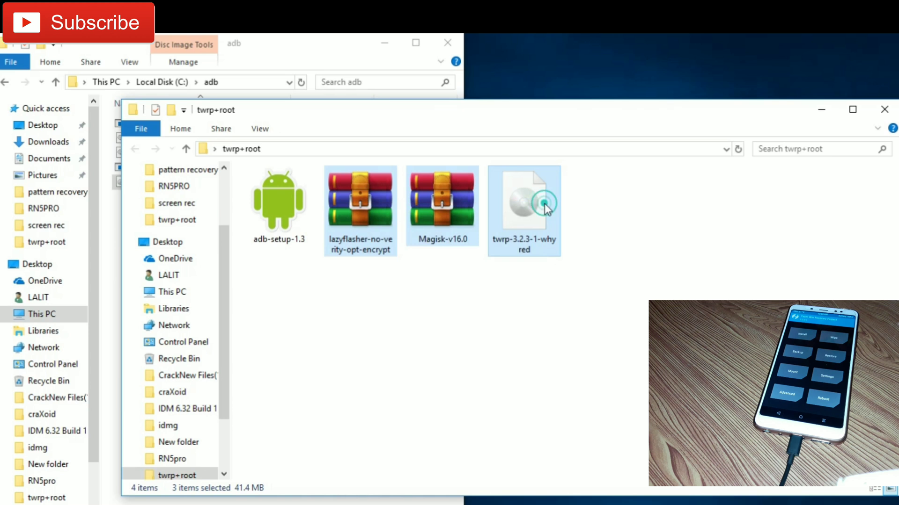
{"action": "right_click", "coordinate": [523, 199]}
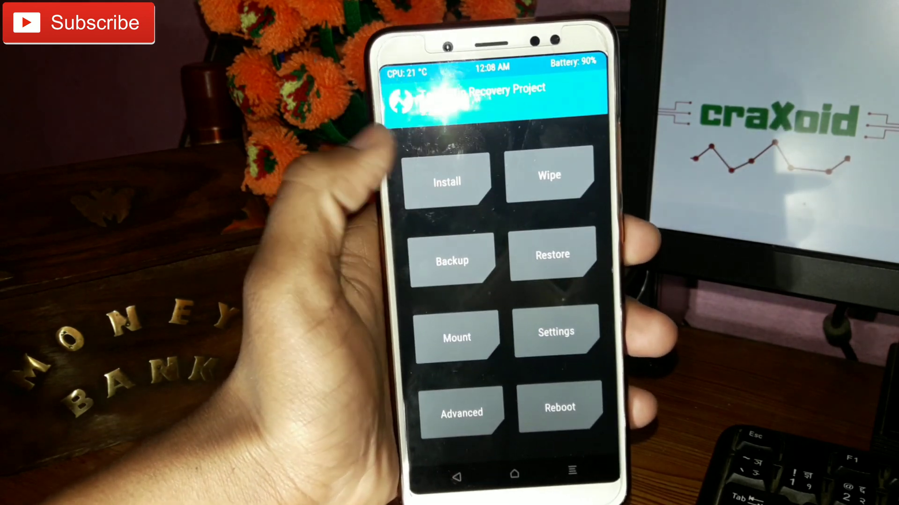
Install the TWRP image to the Recovery partition and confirm the flash
{"action": "left_click", "coordinate": [446, 182]}
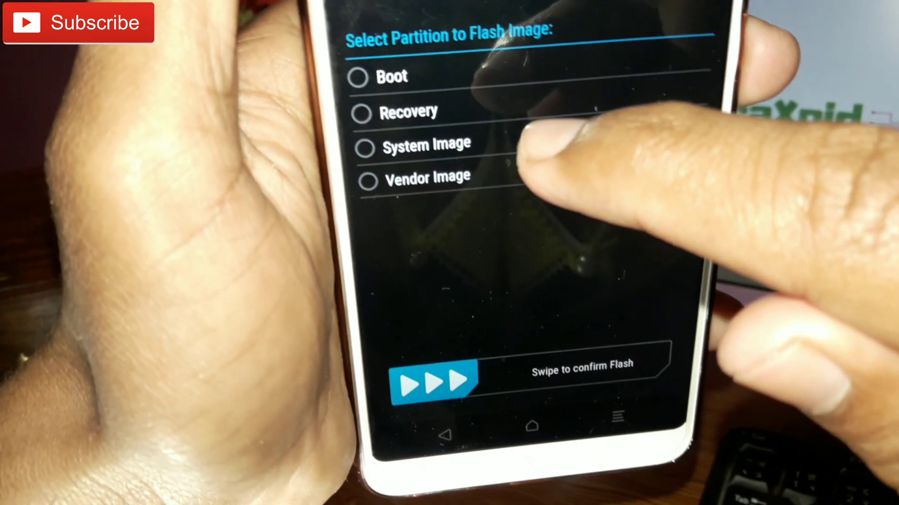
{"action": "left_click", "coordinate": [361, 112]}
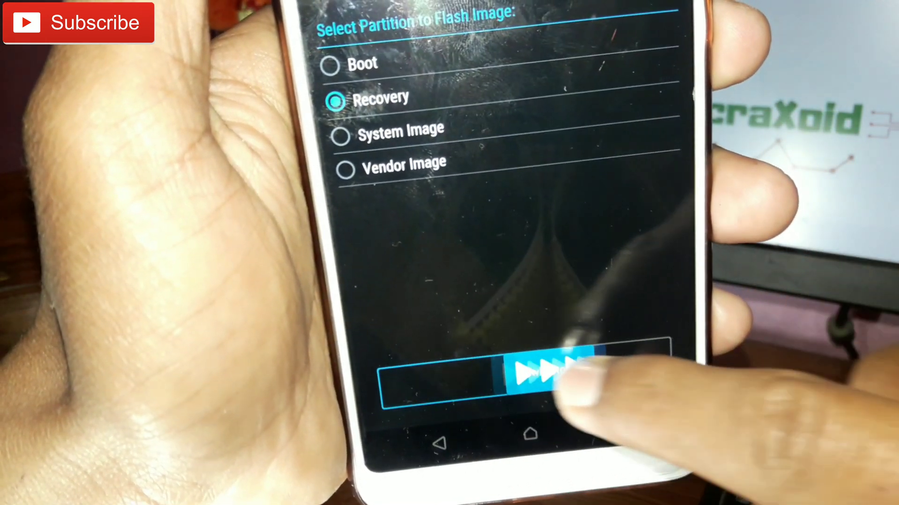
{"action": "left_click", "coordinate": [544, 372]}
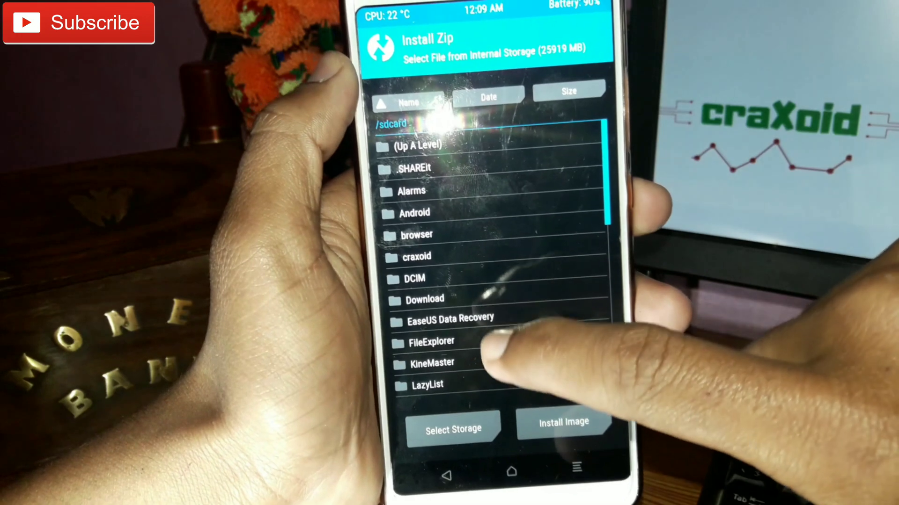
Select lazyflasher-no-verity-opt-encrypt.zip under Install Zip and choose Add more Zips
{"action": "scroll", "scroll_direction": "down", "scroll_amount": 3}
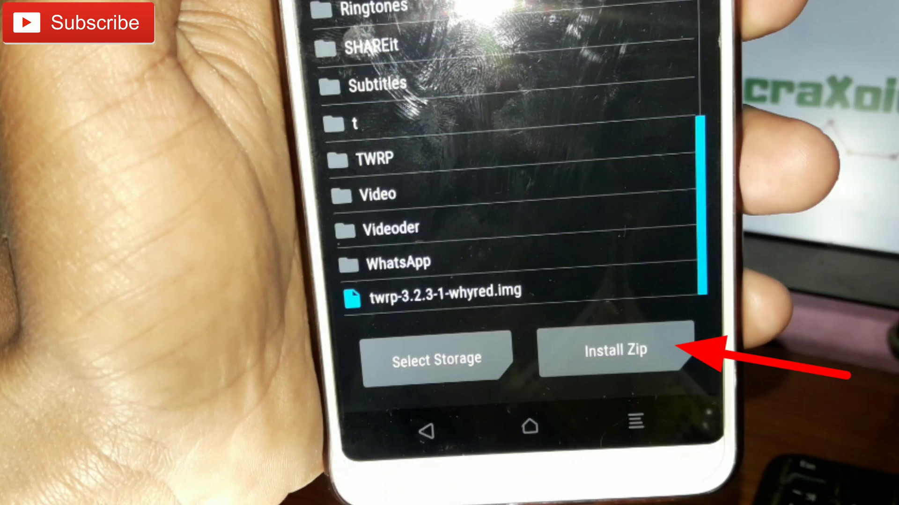
{"action": "left_click", "coordinate": [615, 350]}
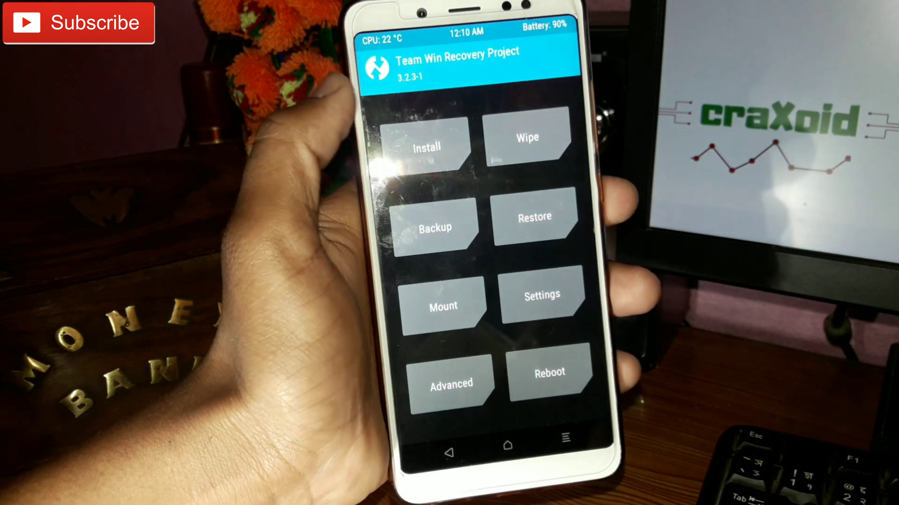
{"action": "left_click", "coordinate": [427, 147]}
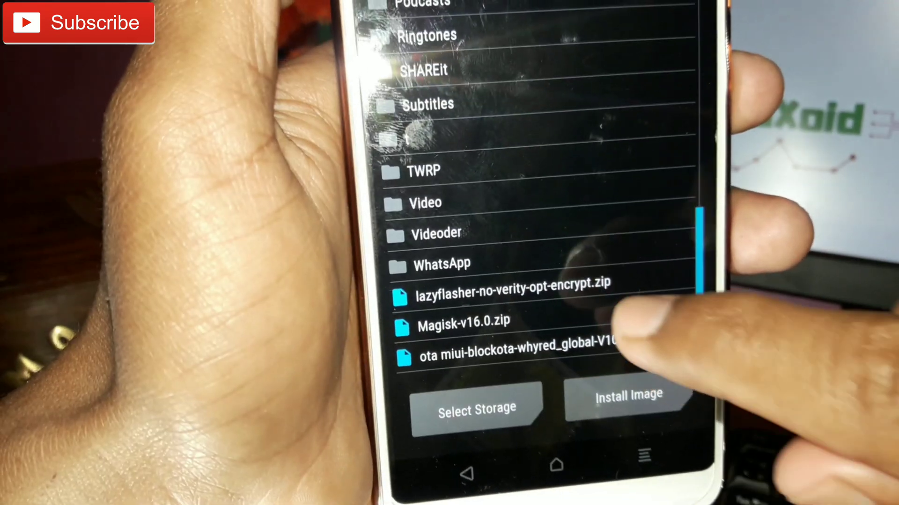
{"action": "left_click", "coordinate": [514, 282]}
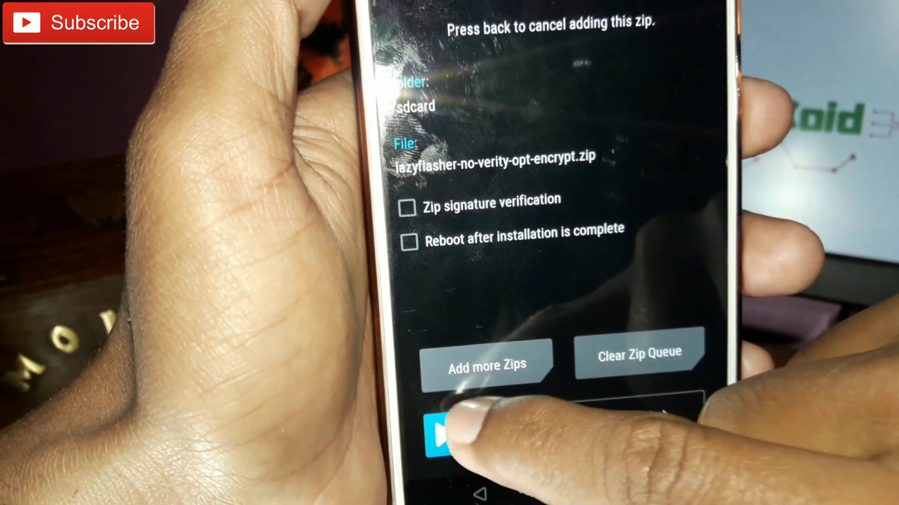
{"action": "left_click", "coordinate": [444, 432]}
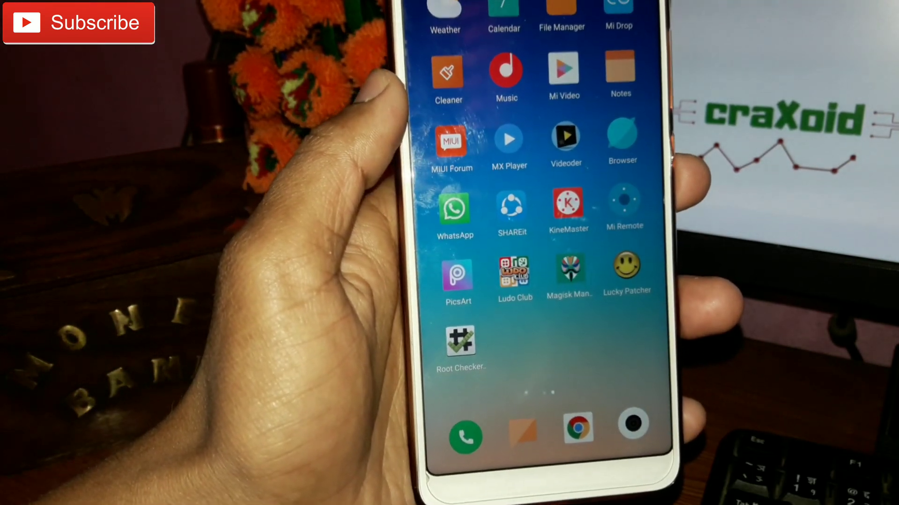
Launch Root Checker Basic, accept its disclaimer and welcome, and start root verification
{"action": "left_click", "coordinate": [460, 341]}
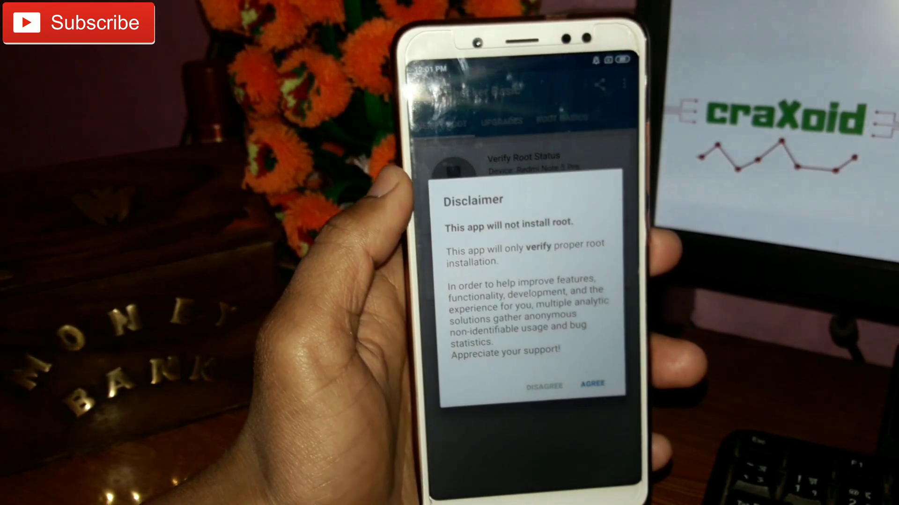
{"action": "left_click", "coordinate": [591, 383]}
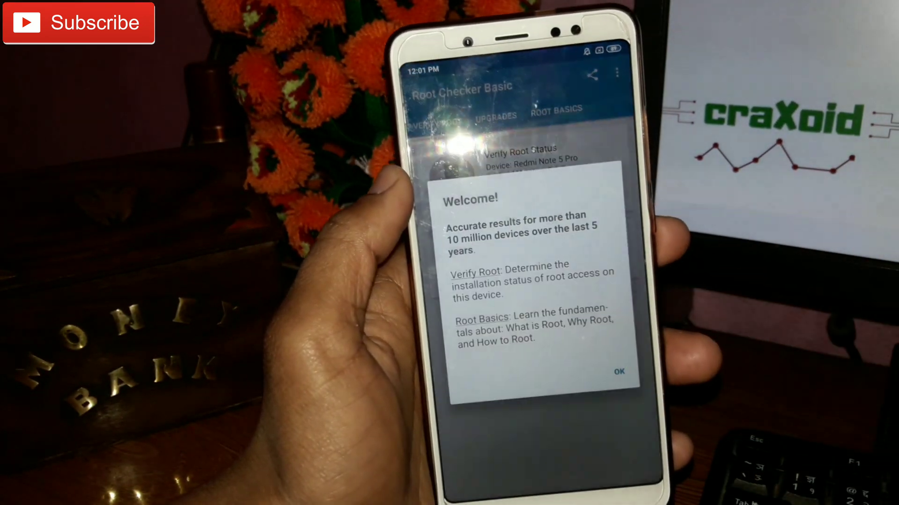
{"action": "left_click", "coordinate": [617, 371]}
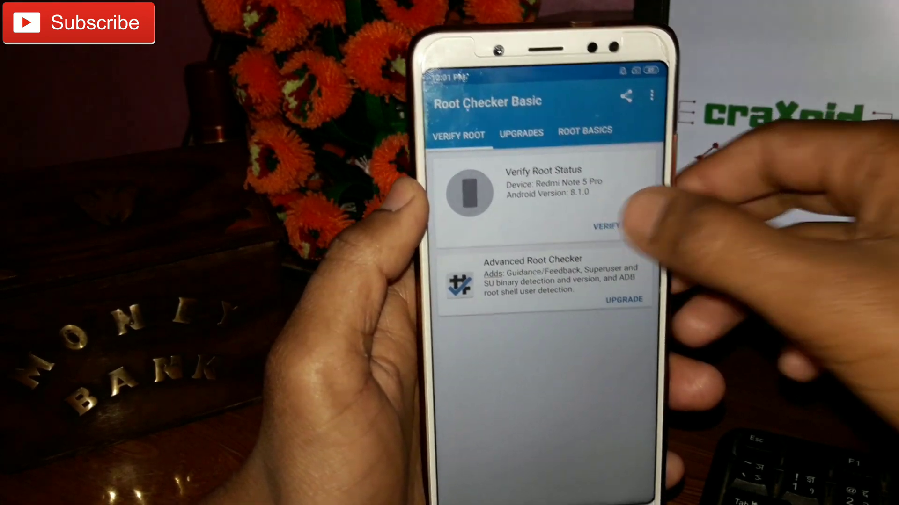
{"action": "left_click", "coordinate": [605, 226]}
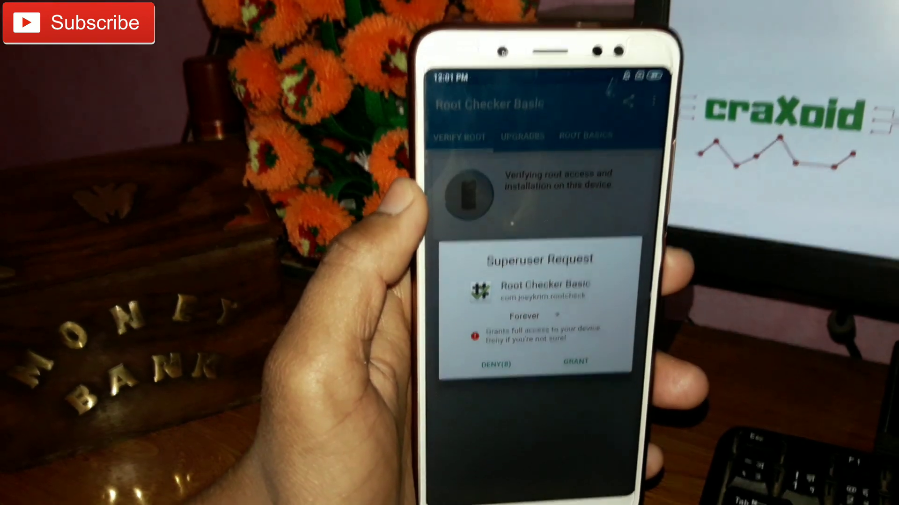